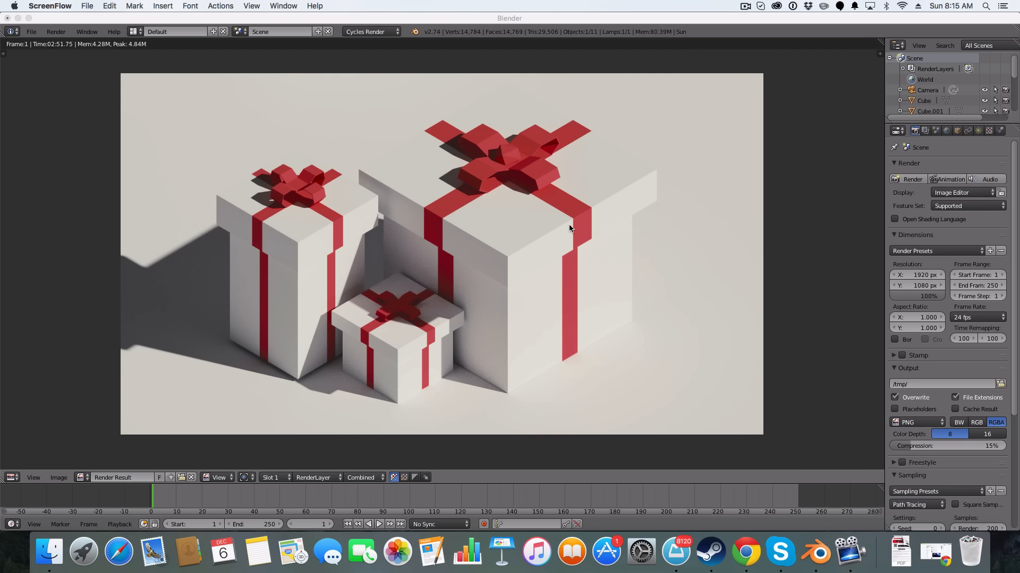
pyautogui.moveTo(557, 289)
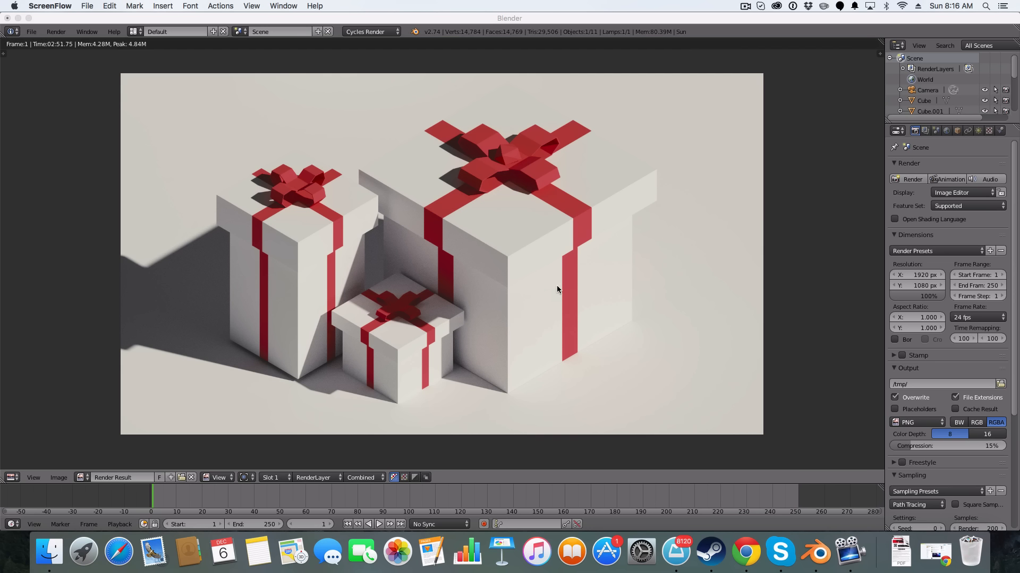
pyautogui.moveTo(560, 128)
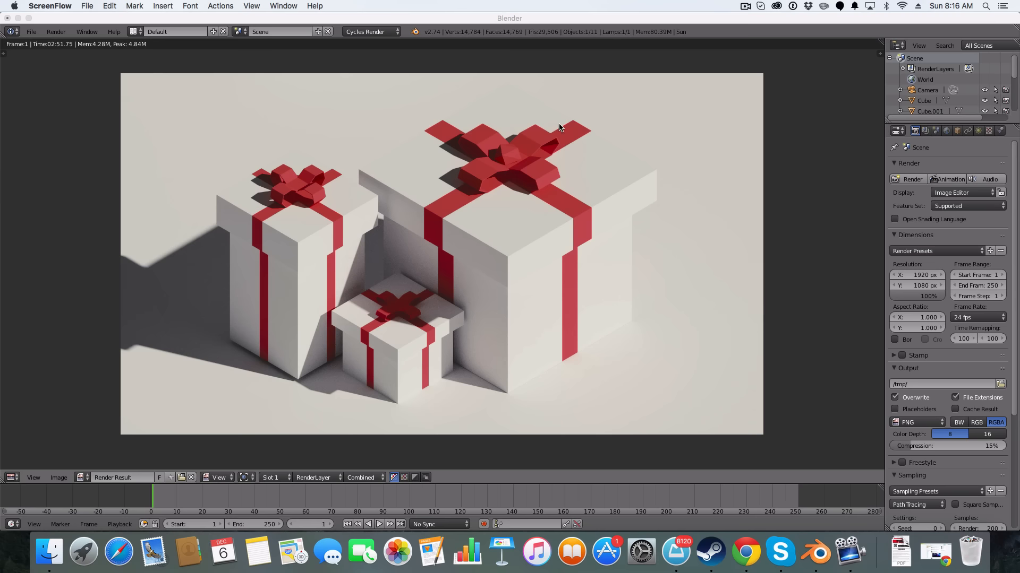
pyautogui.moveTo(569, 263)
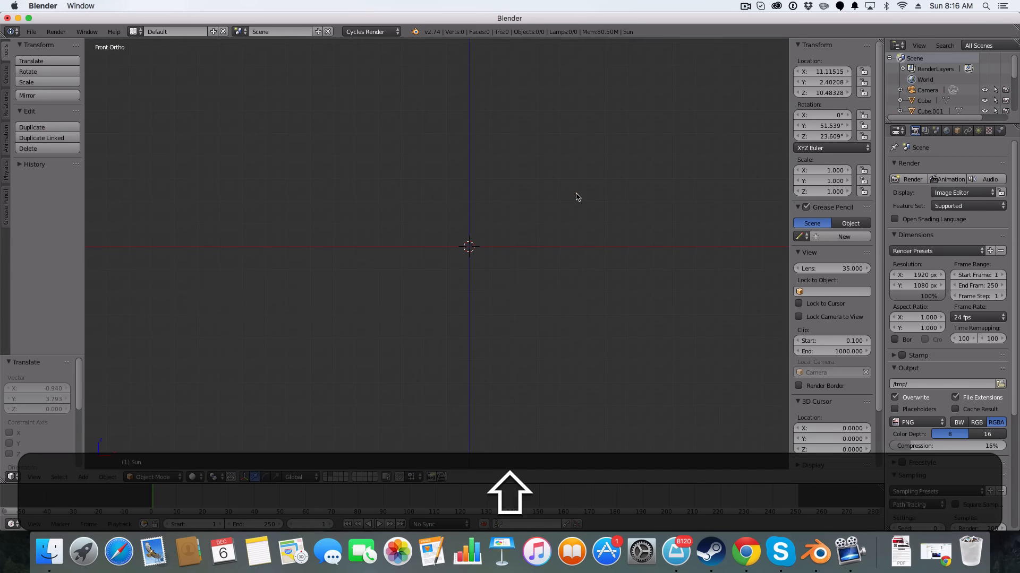
# Add a cube, then extrude and scale its top face outward into an overhanging lid.
pyautogui.click(83, 477)
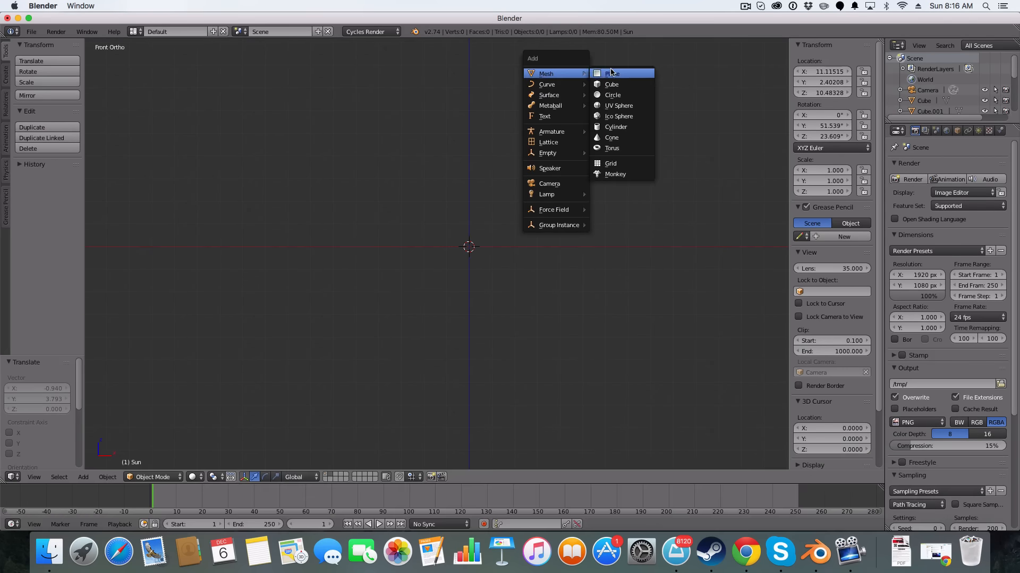
pyautogui.click(612, 84)
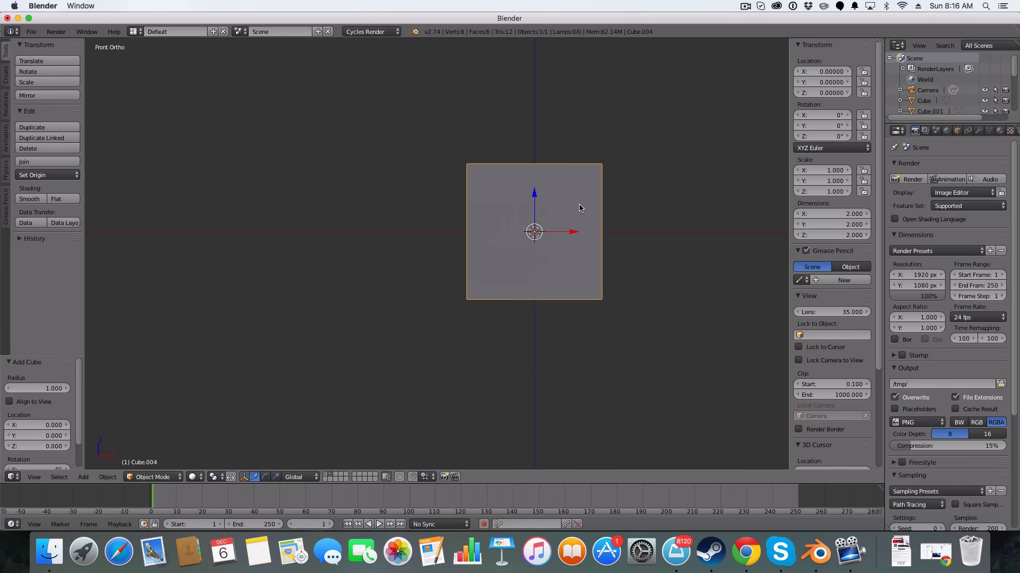
pyautogui.press('Tab')
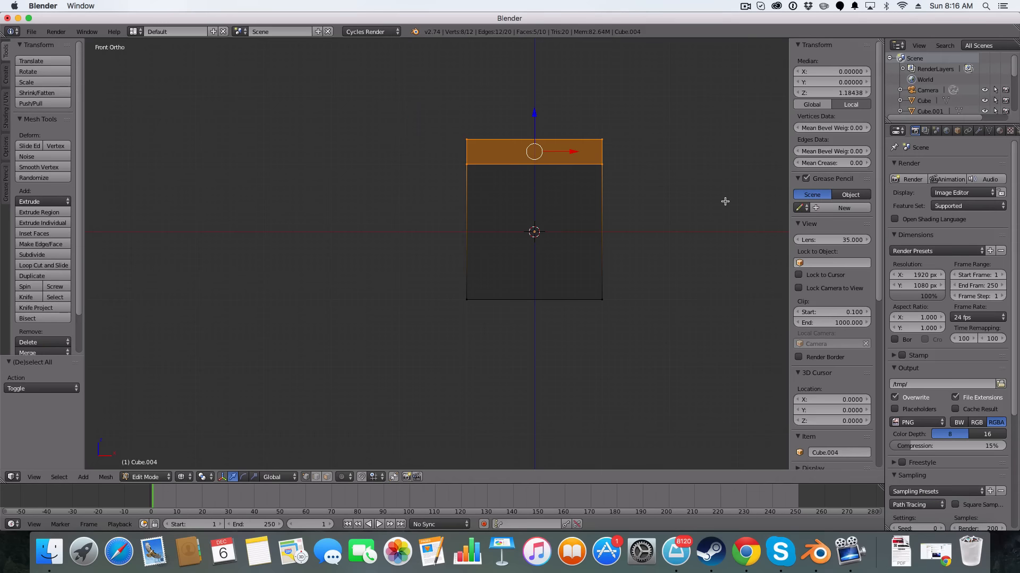
pyautogui.press('e')
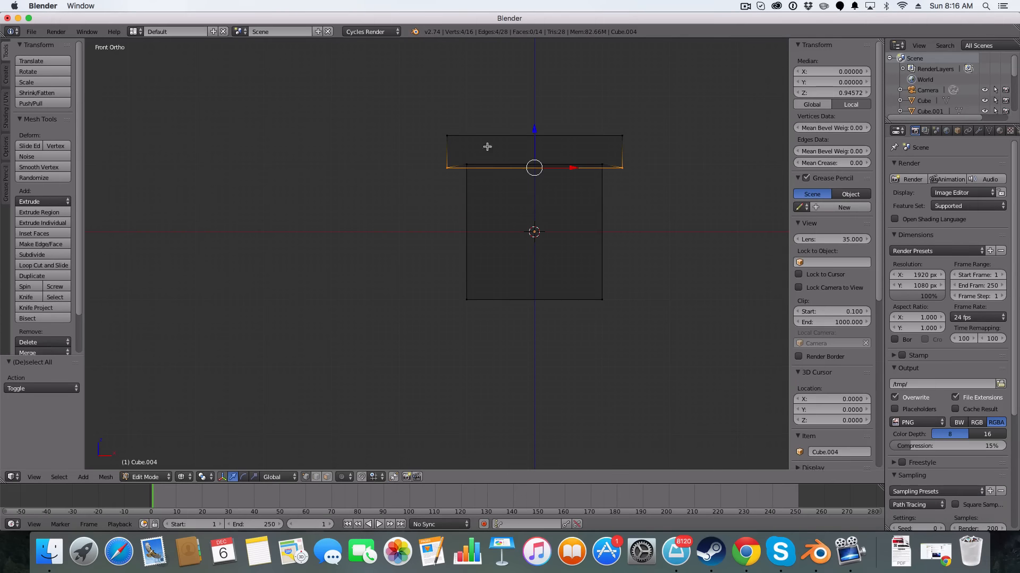
pyautogui.press('Tab')
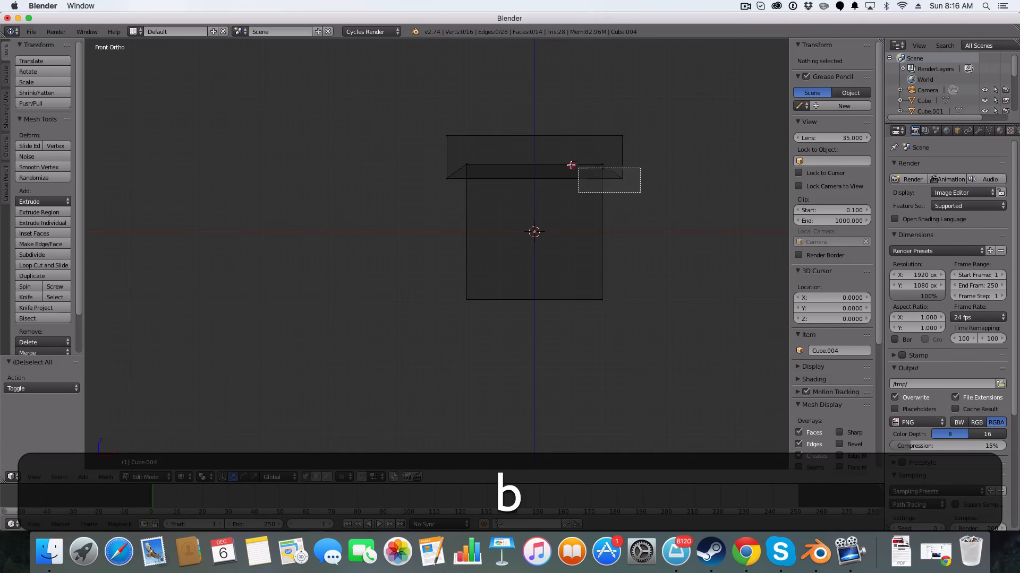
pyautogui.press('cmd+z')
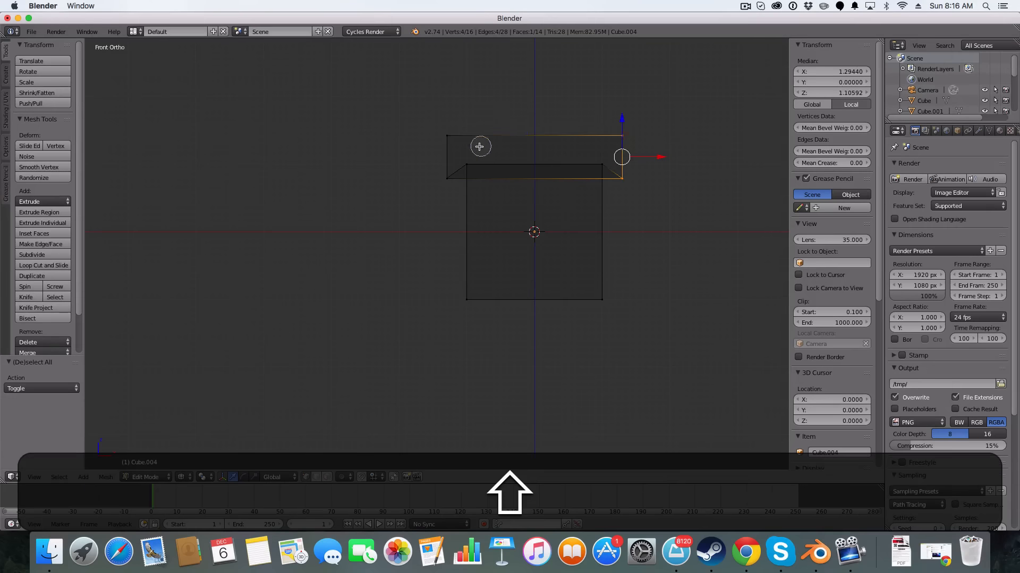
pyautogui.press('s')
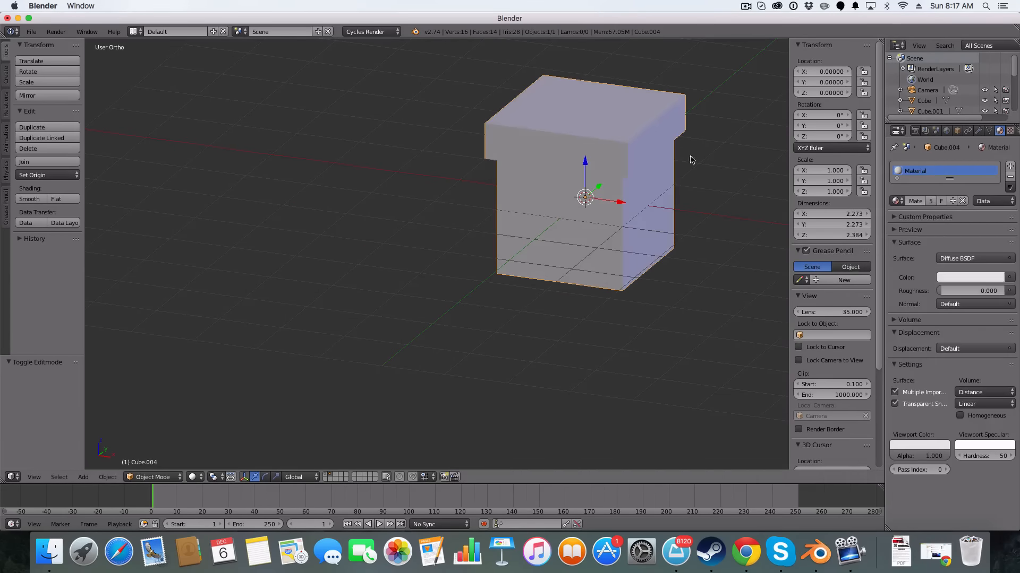
# Select the whole box mesh, subdivide it with several cuts, and change the select mode.
pyautogui.press('7')
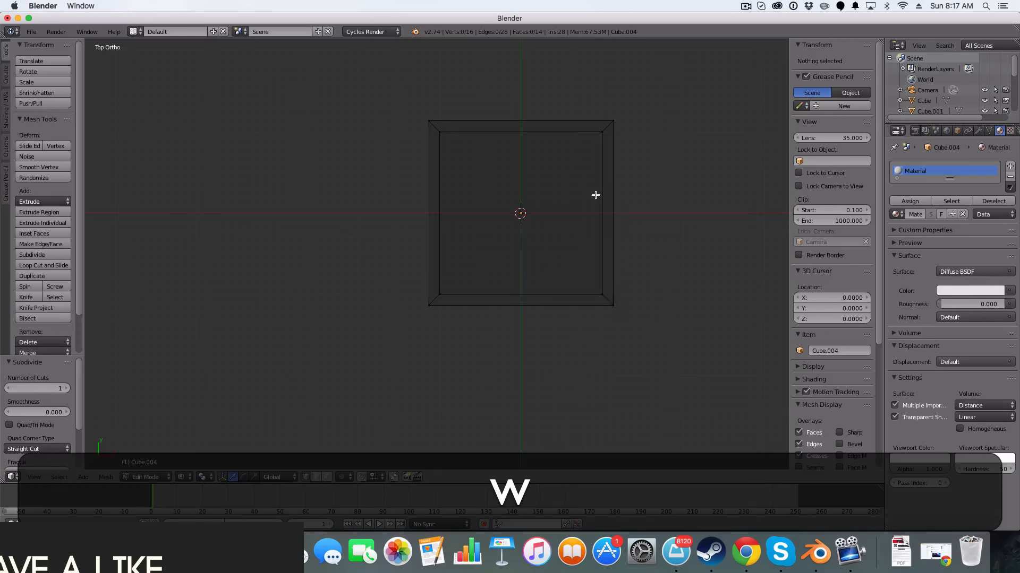
pyautogui.press('a')
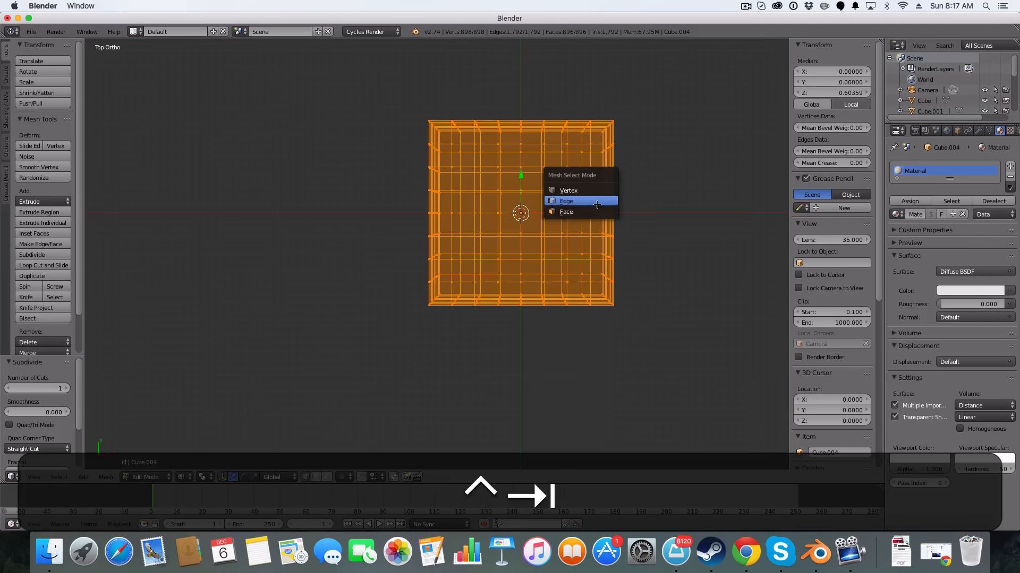
pyautogui.click(565, 211)
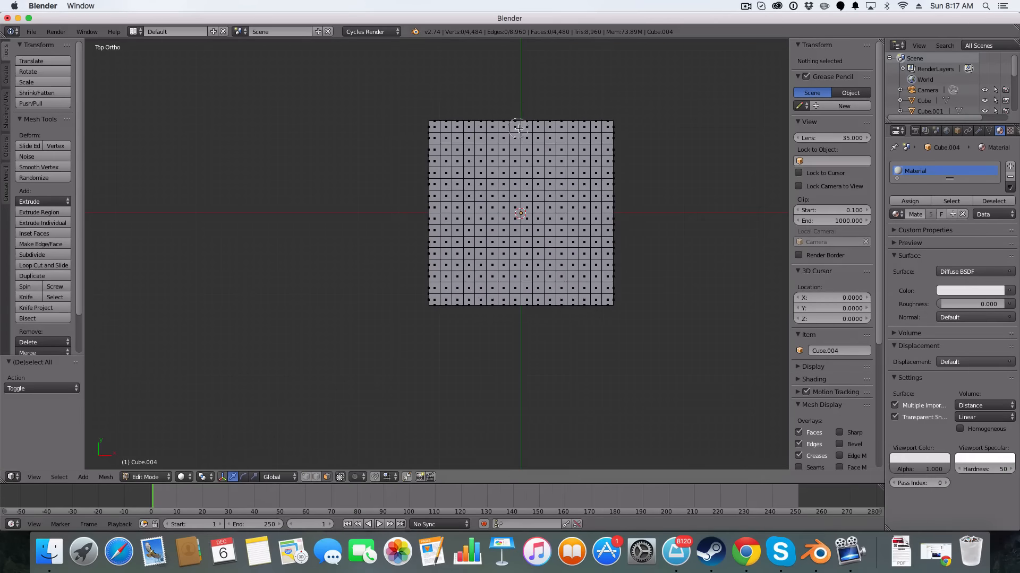
# Box-select the ribbon strip faces across the lid and down the sides, then add a material slot.
pyautogui.press('z')
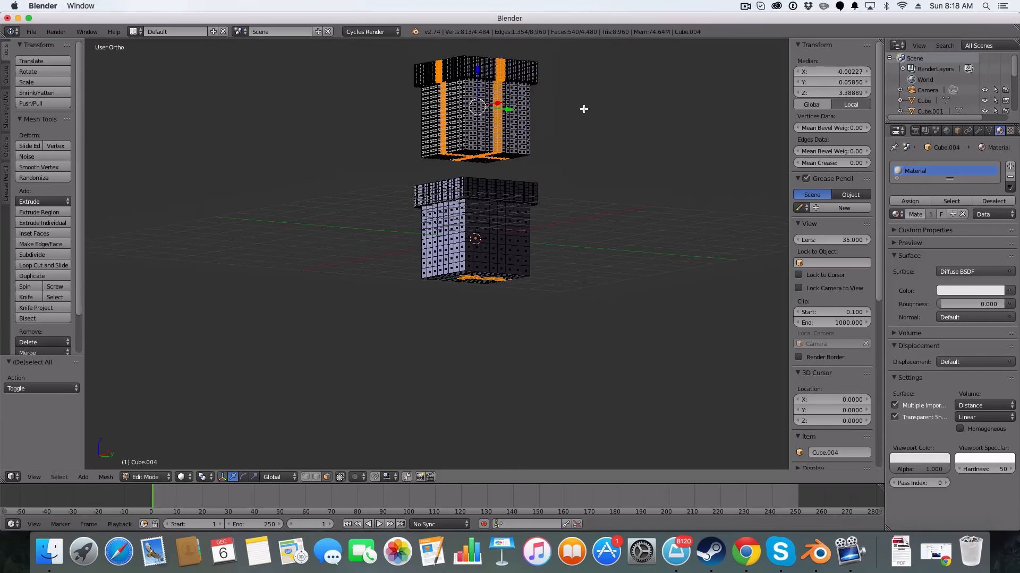
pyautogui.press('Tab')
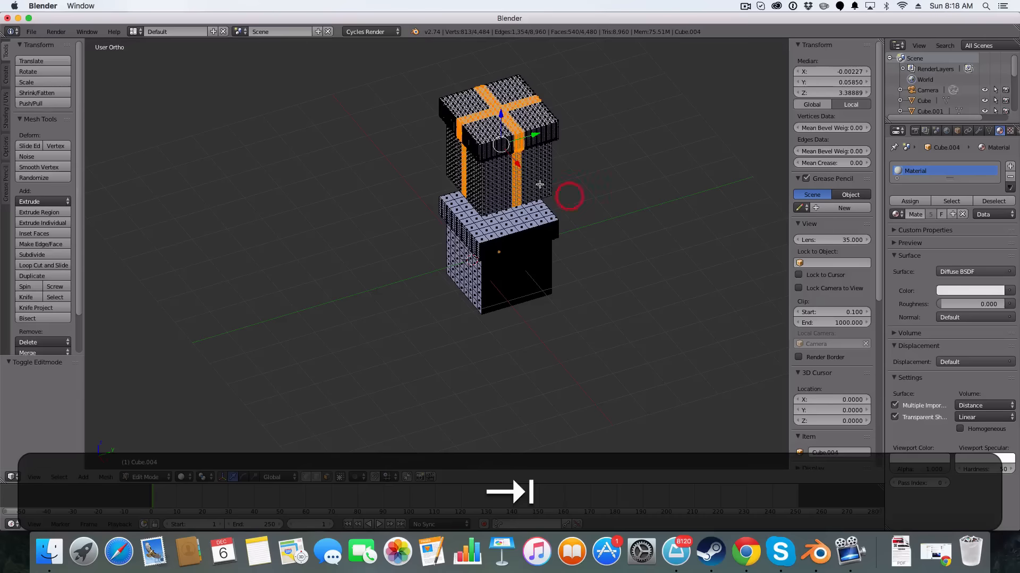
pyautogui.press('x')
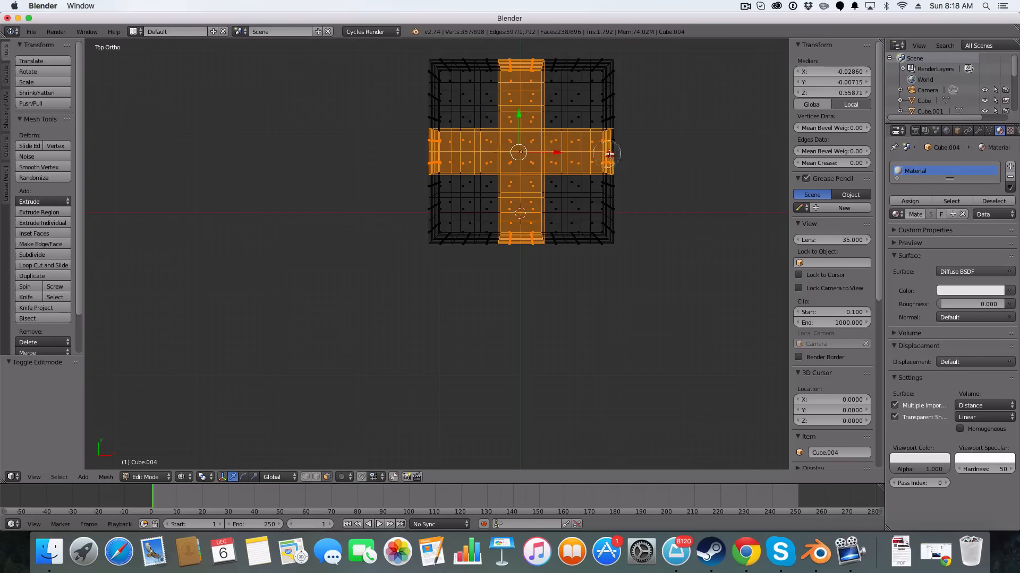
pyautogui.press('z')
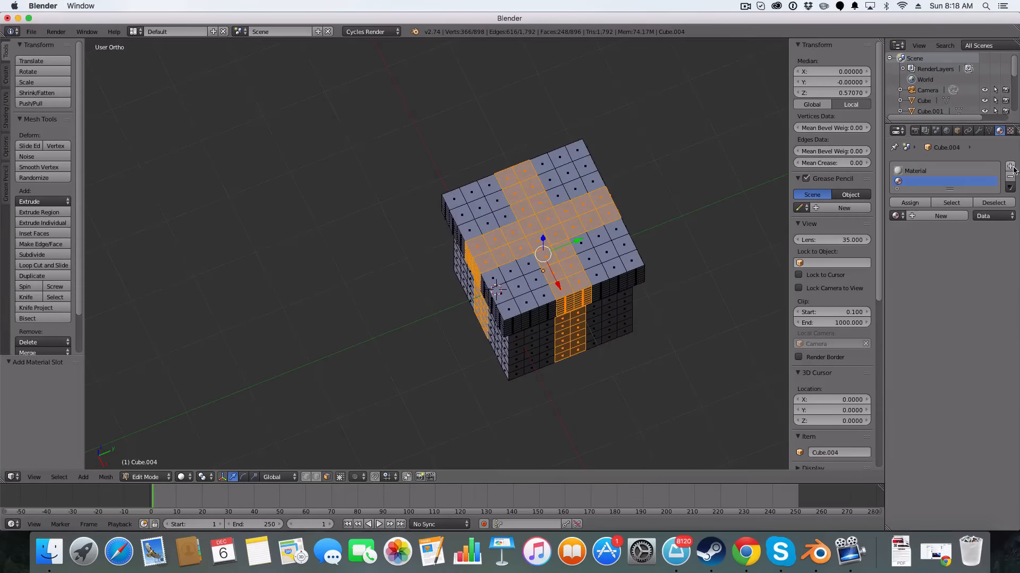
# Create a new red material and assign it to the selected ribbon faces.
pyautogui.click(1010, 165)
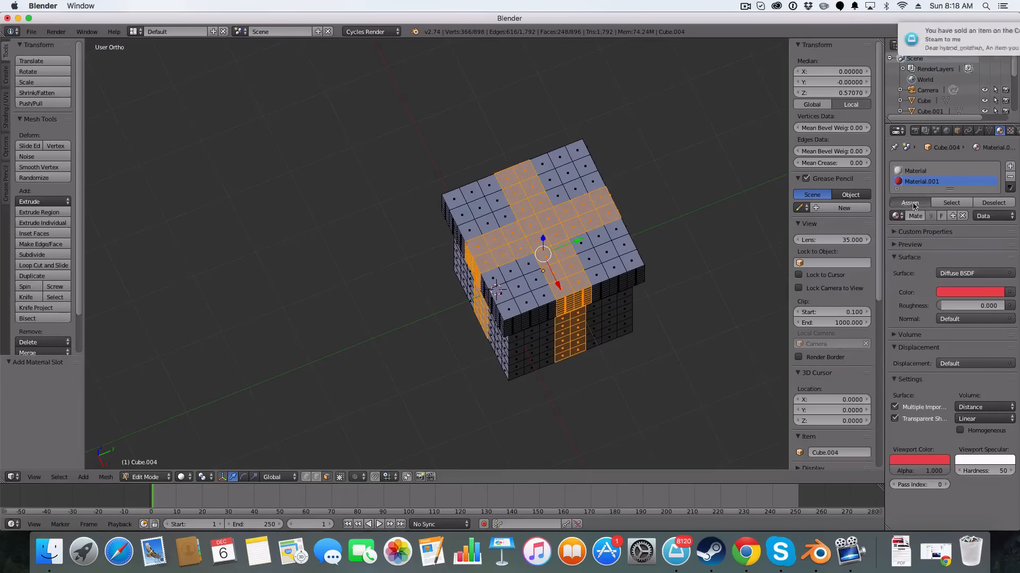
pyautogui.press('Tab')
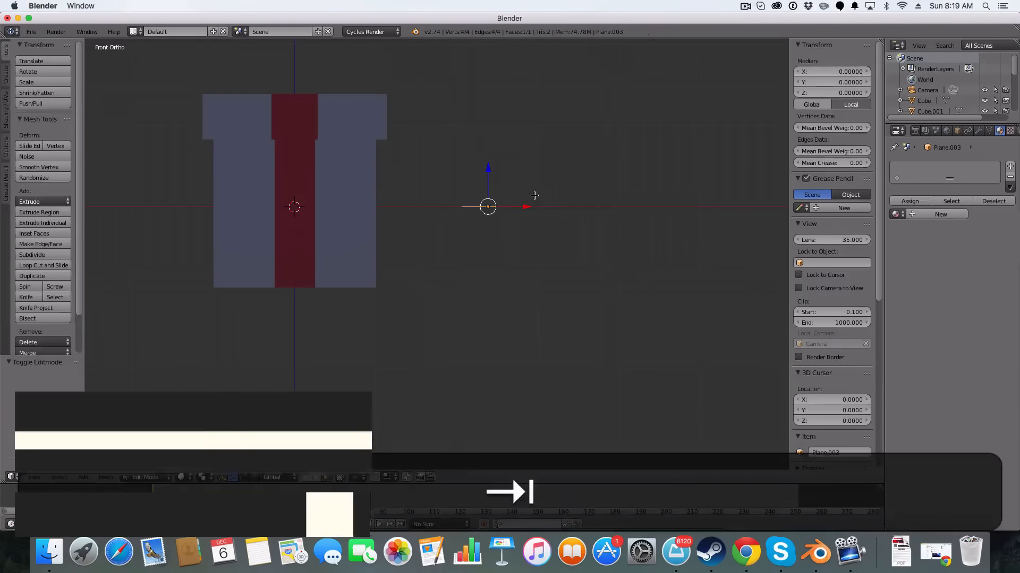
# Extrude several slanted edge segments from the end vertex of the bow outline.
pyautogui.press('cmd+tab')
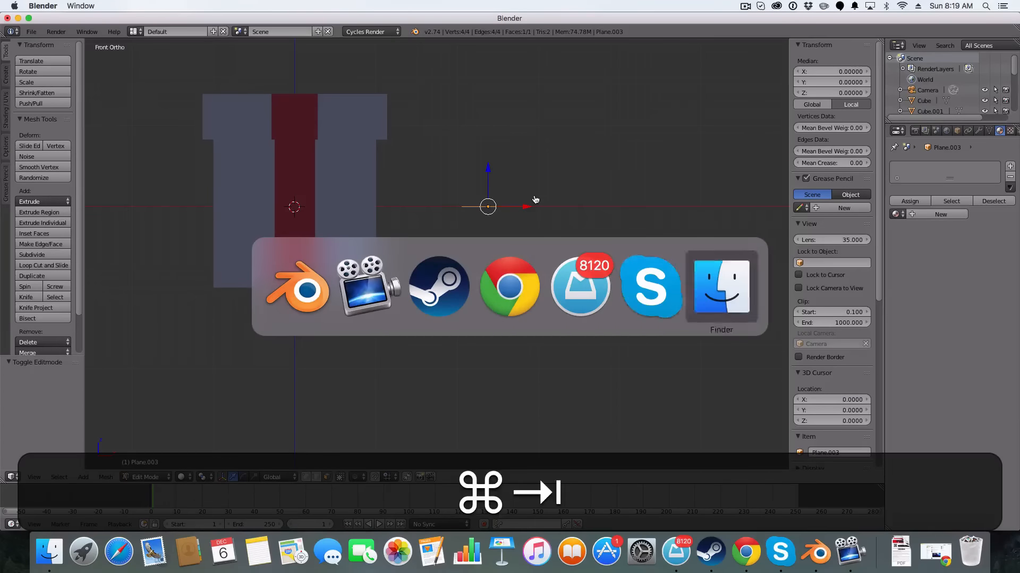
pyautogui.press('cmd+tab')
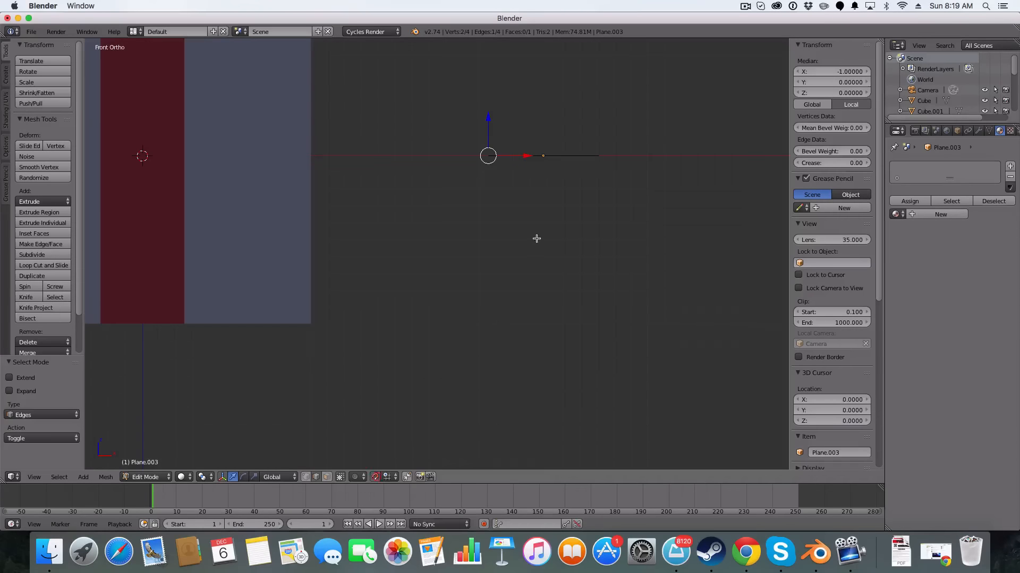
pyautogui.press('e')
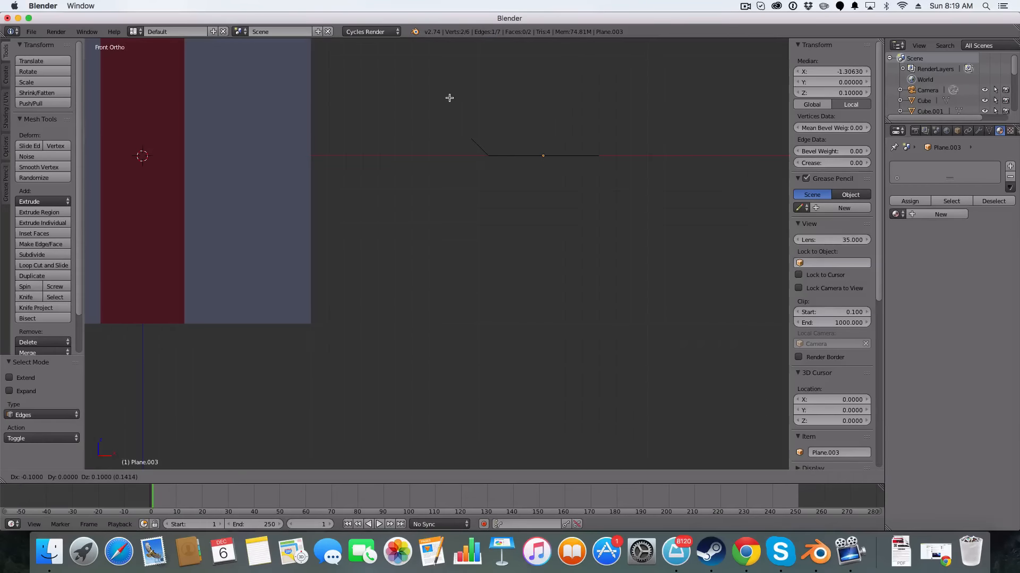
pyautogui.press('e')
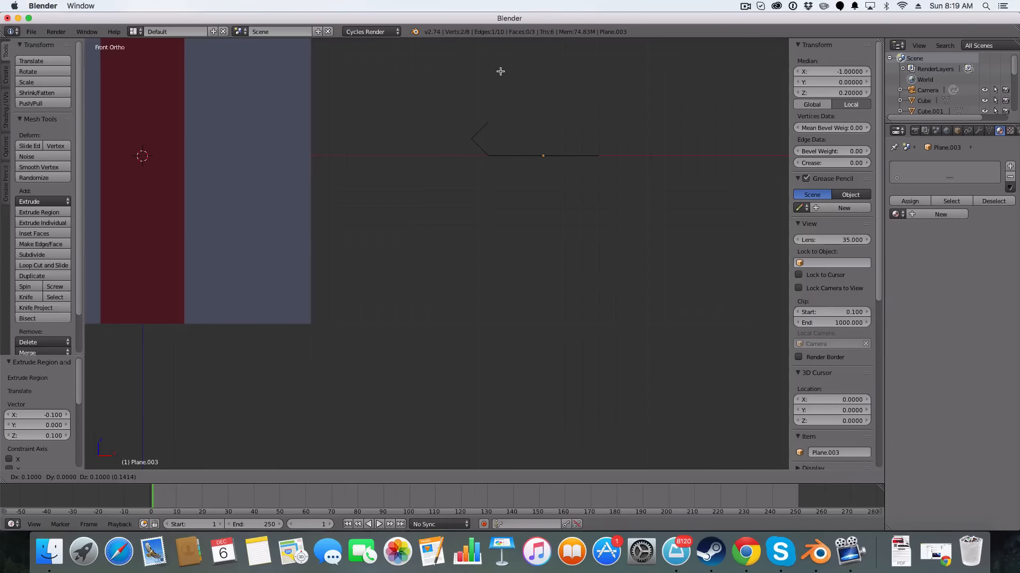
pyautogui.moveTo(501, 75)
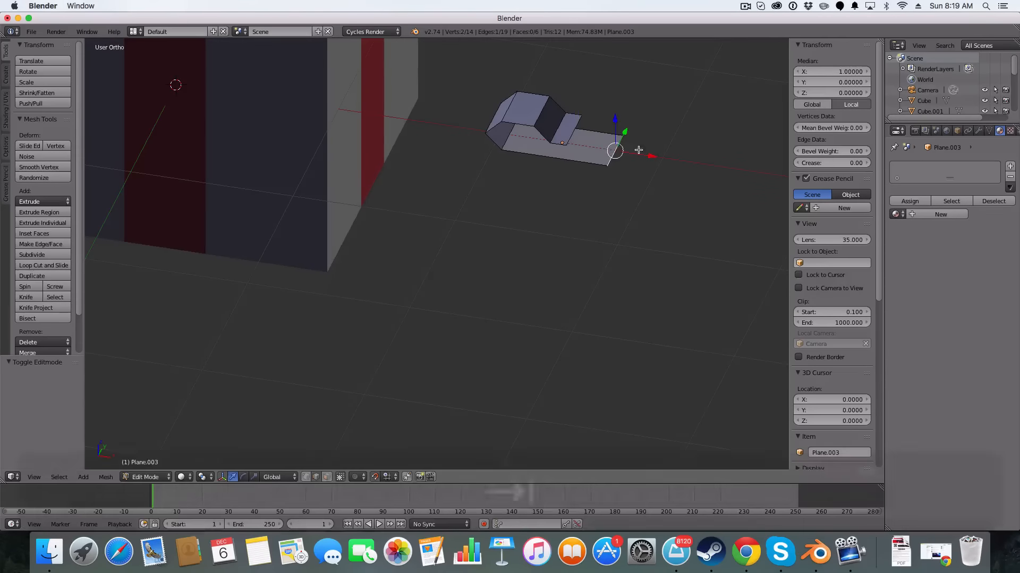
pyautogui.press('e')
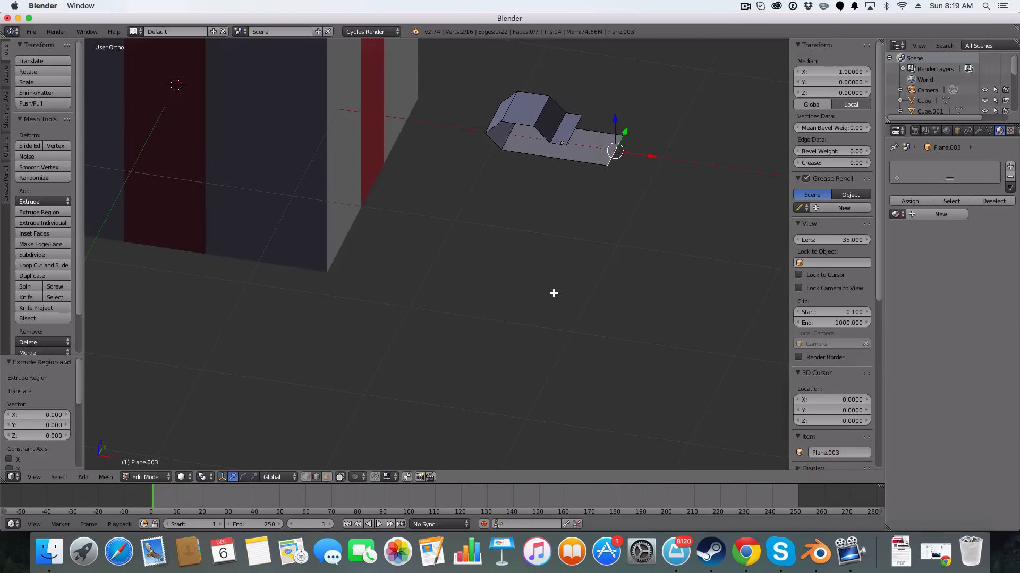
# In front view, place the new vertex, delete a stray edge, and slide a vertex.
pyautogui.press('1')
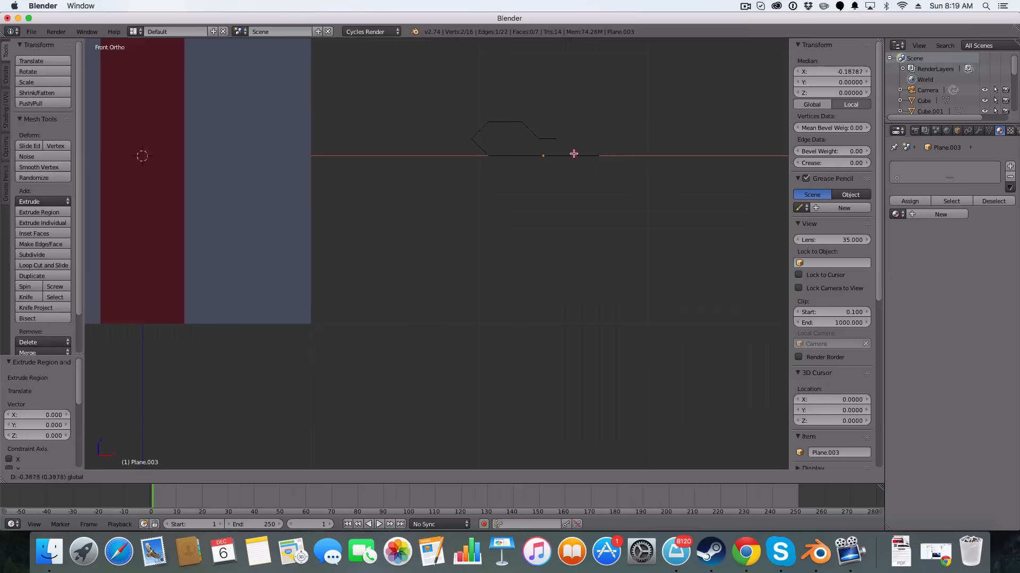
pyautogui.moveTo(573, 154); pyautogui.dragTo(659, 156)
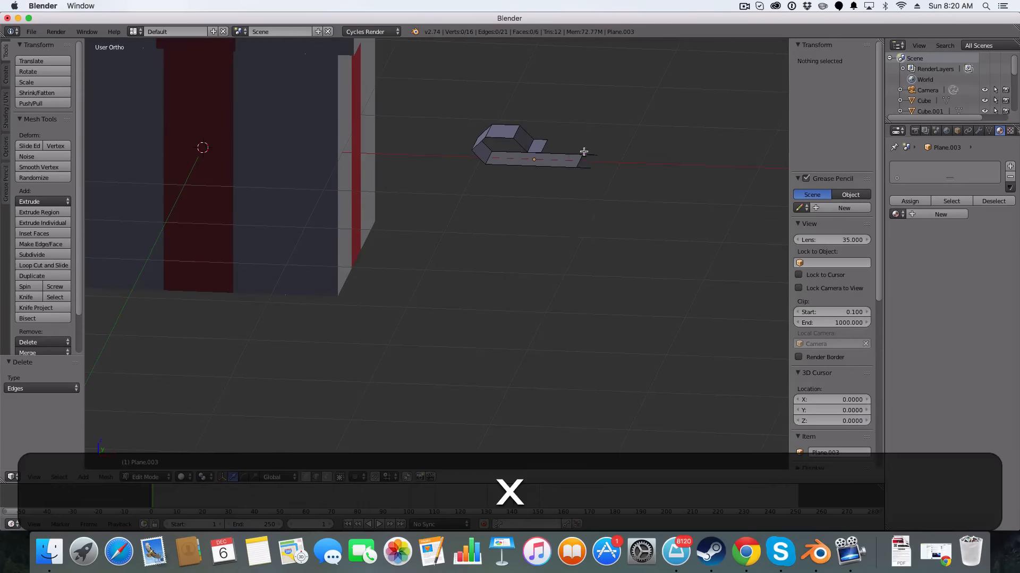
pyautogui.press('x')
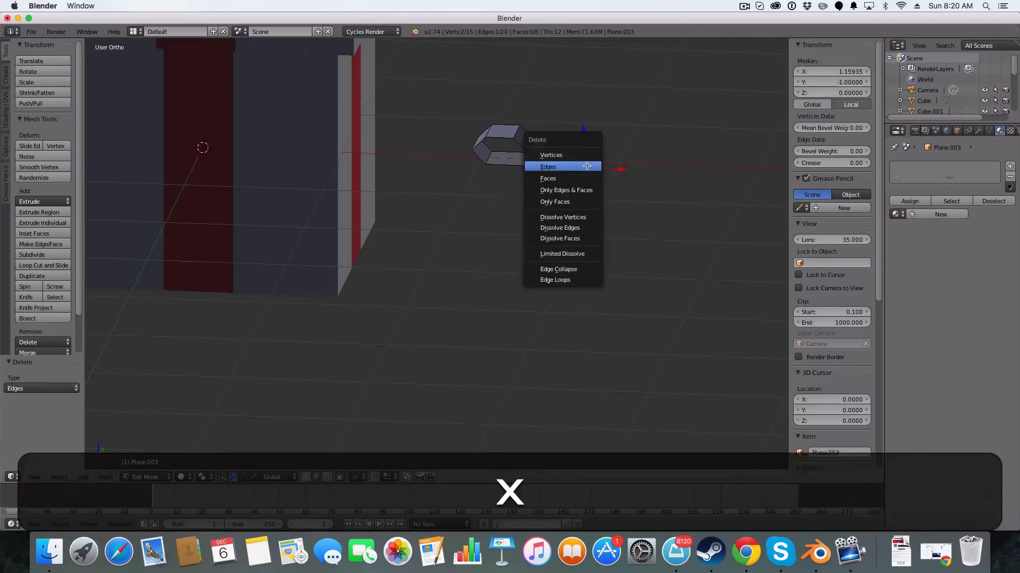
pyautogui.click(548, 166)
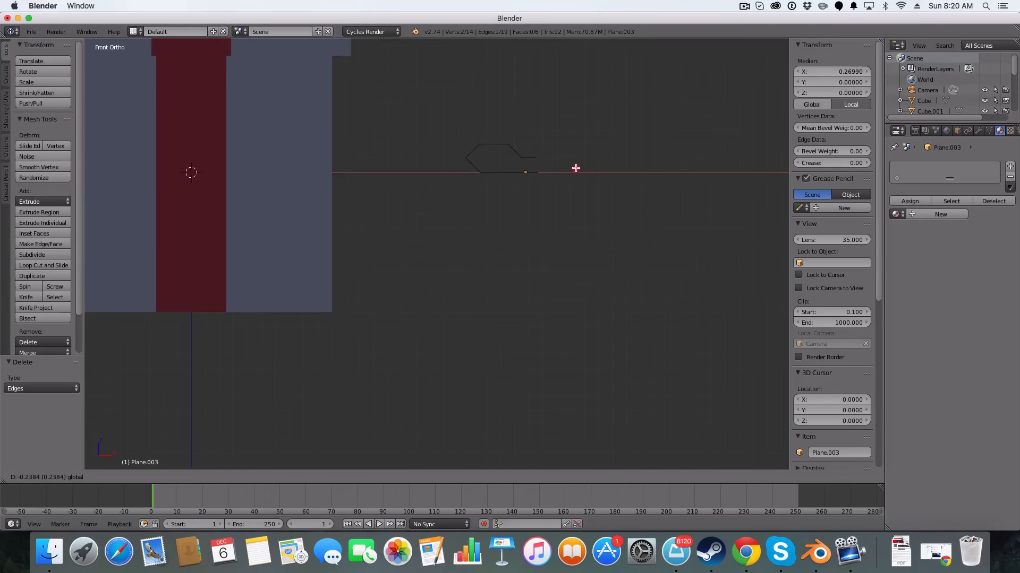
pyautogui.moveTo(574, 168); pyautogui.dragTo(582, 136)
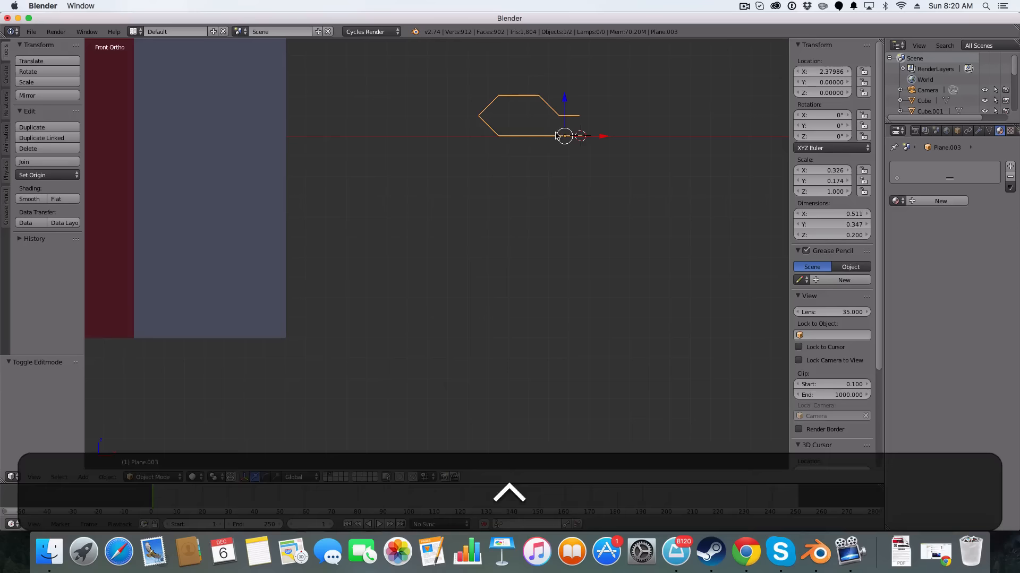
# Set the bow piece's origin to the 3D cursor and add a Mirror modifier on X.
pyautogui.click(31, 175)
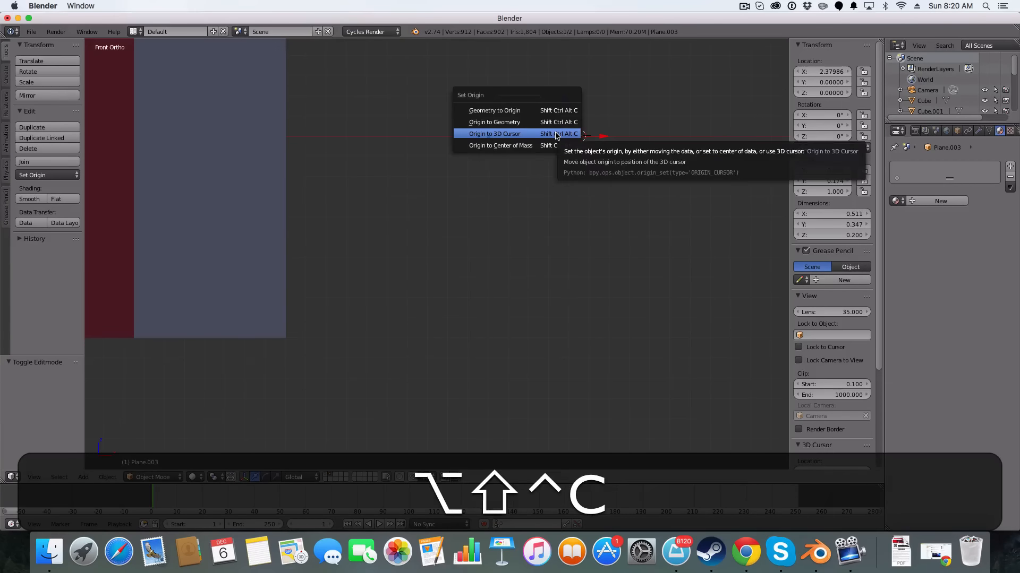
pyautogui.click(494, 133)
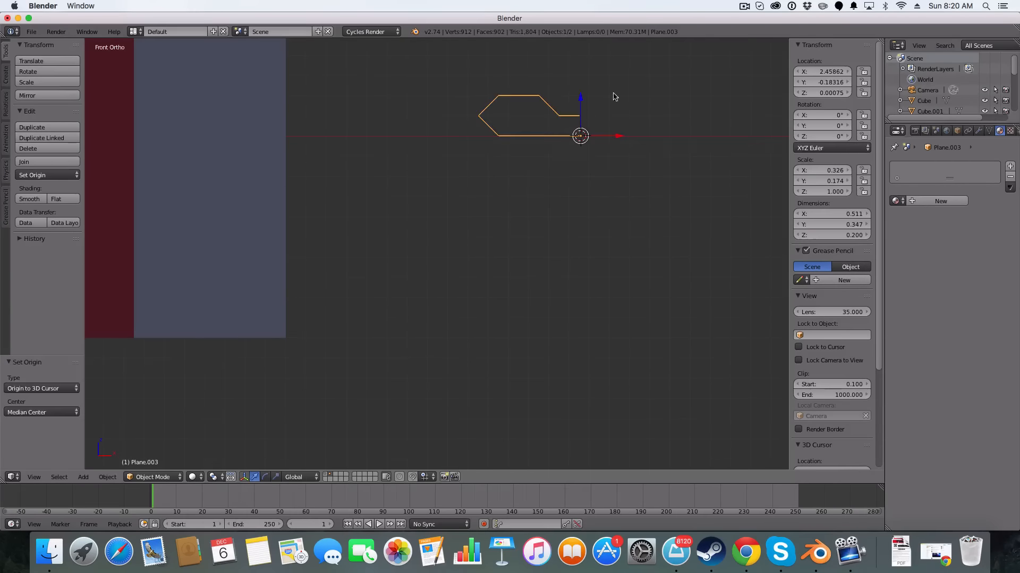
pyautogui.click(979, 130)
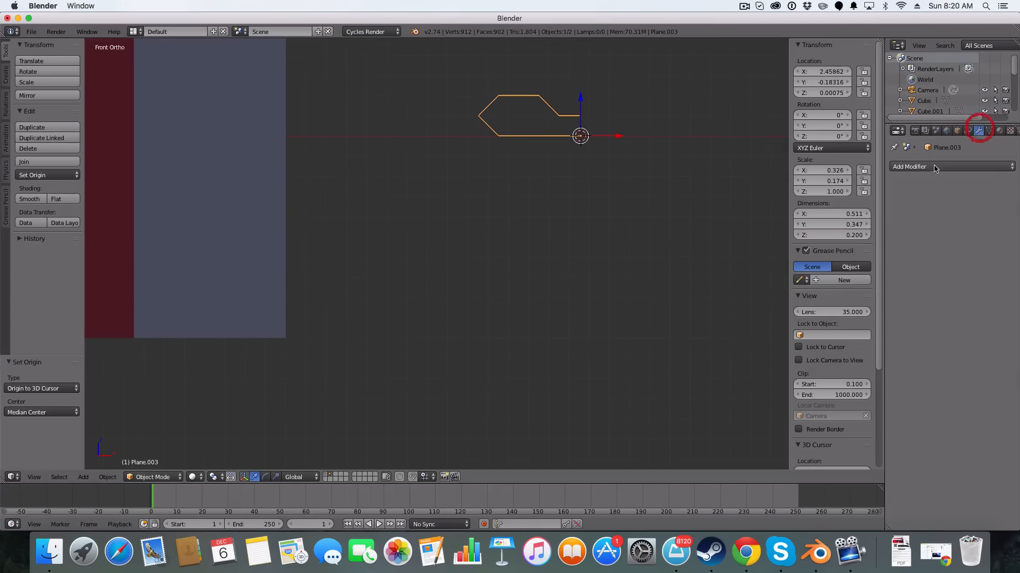
pyautogui.click(909, 166)
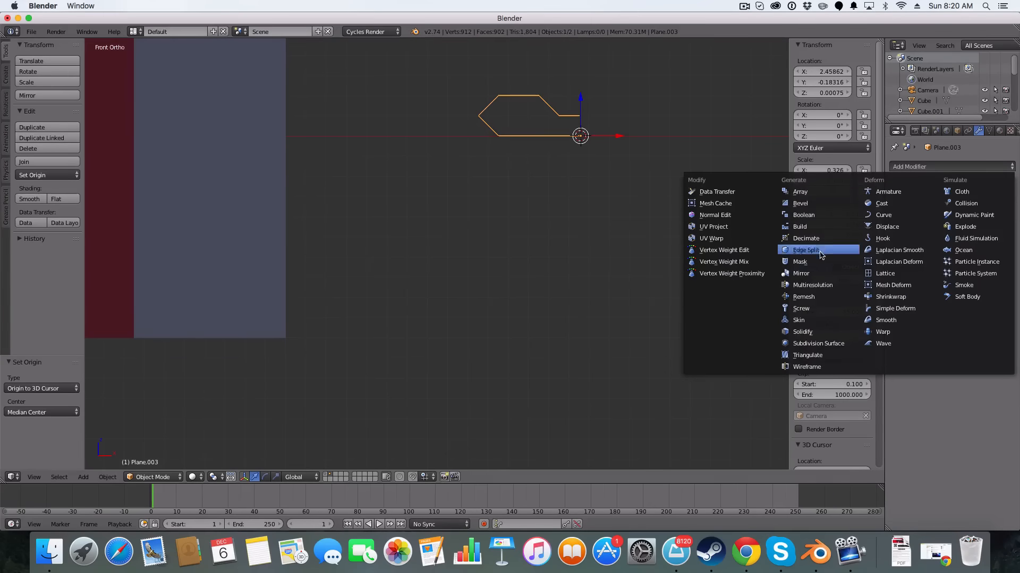
pyautogui.click(800, 273)
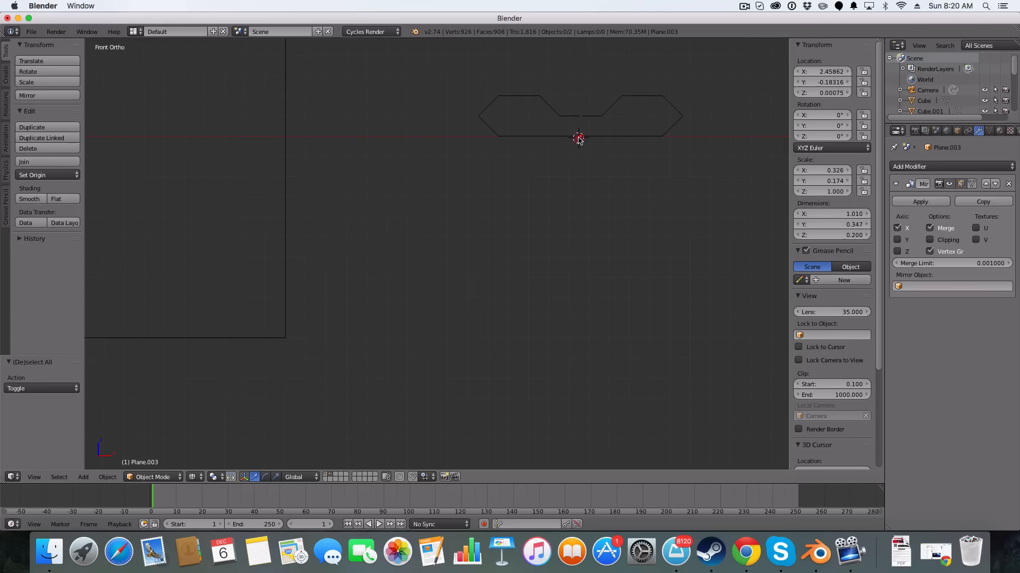
pyautogui.click(577, 137)
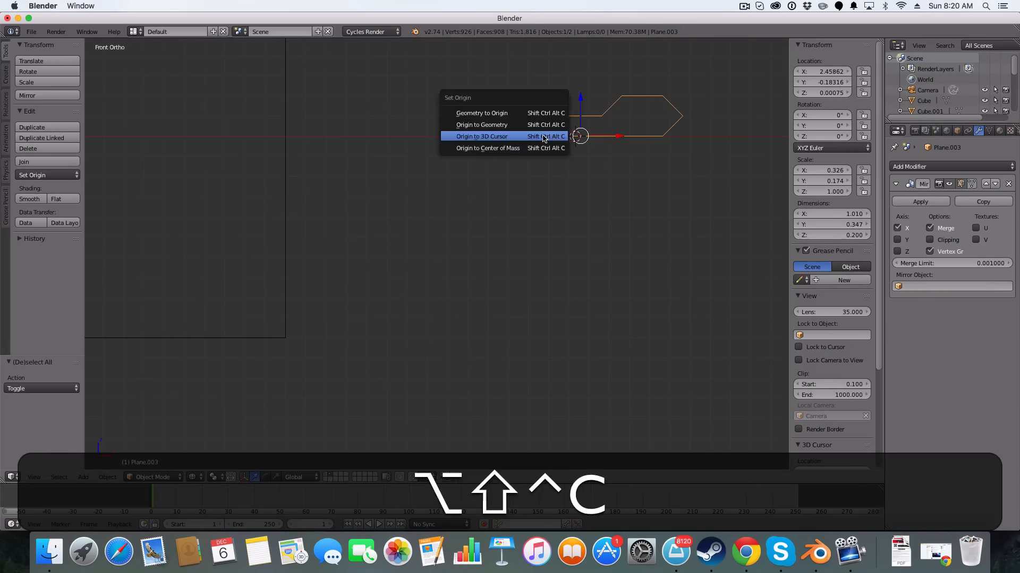
pyautogui.click(481, 135)
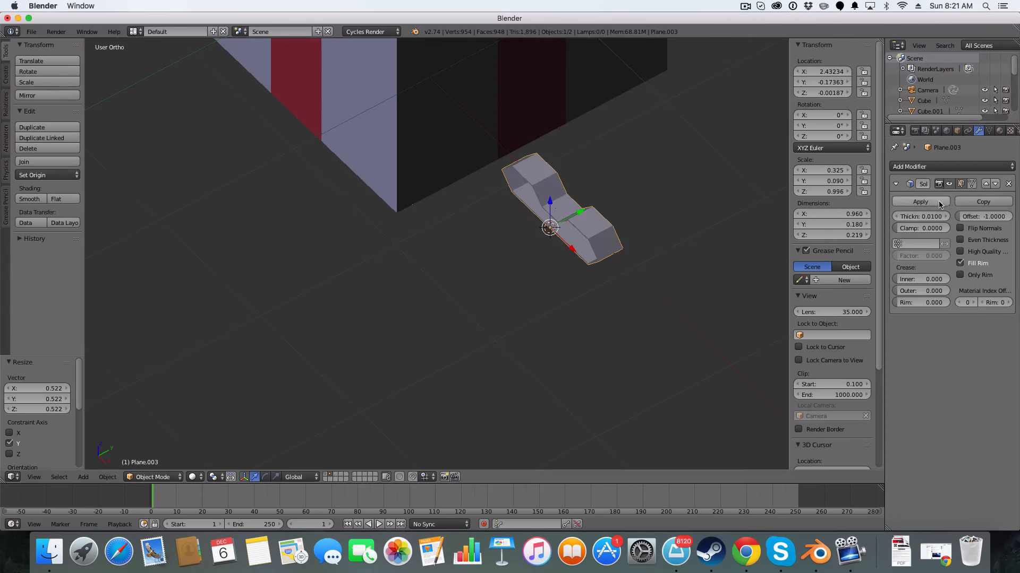
# Add a Solidify modifier, slim the bow along Y, and apply the modifier.
pyautogui.click(919, 202)
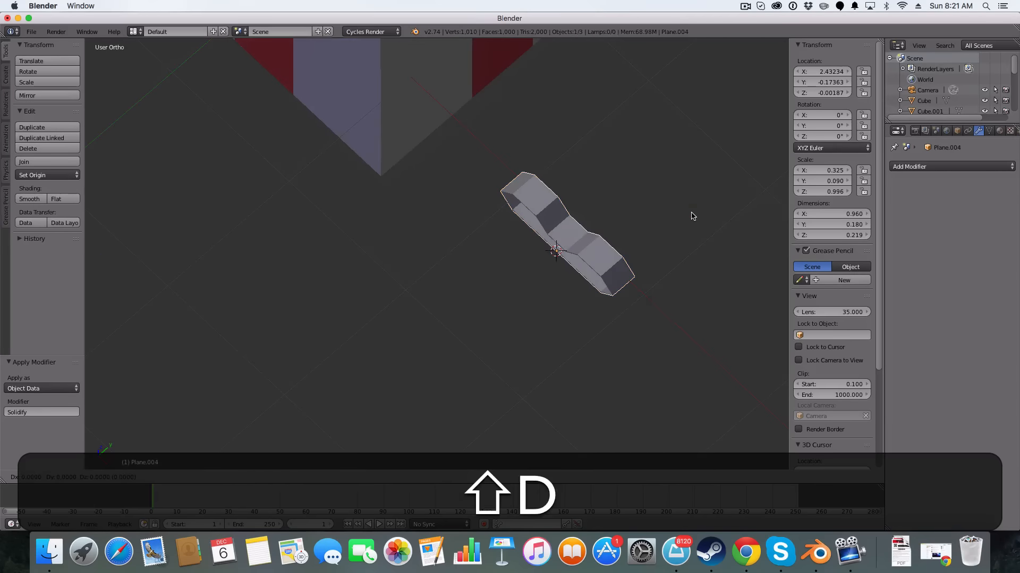
# Duplicate the bow, place both pieces on the lid scaled up, and rotate one 90°.
pyautogui.press('shift+d')
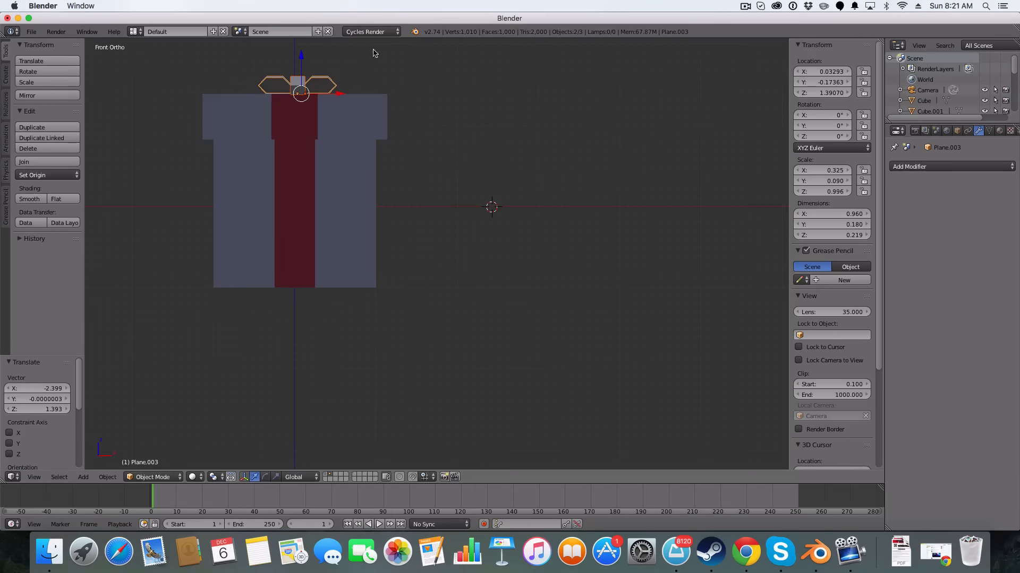
pyautogui.moveTo(301, 90); pyautogui.dragTo(445, 57)
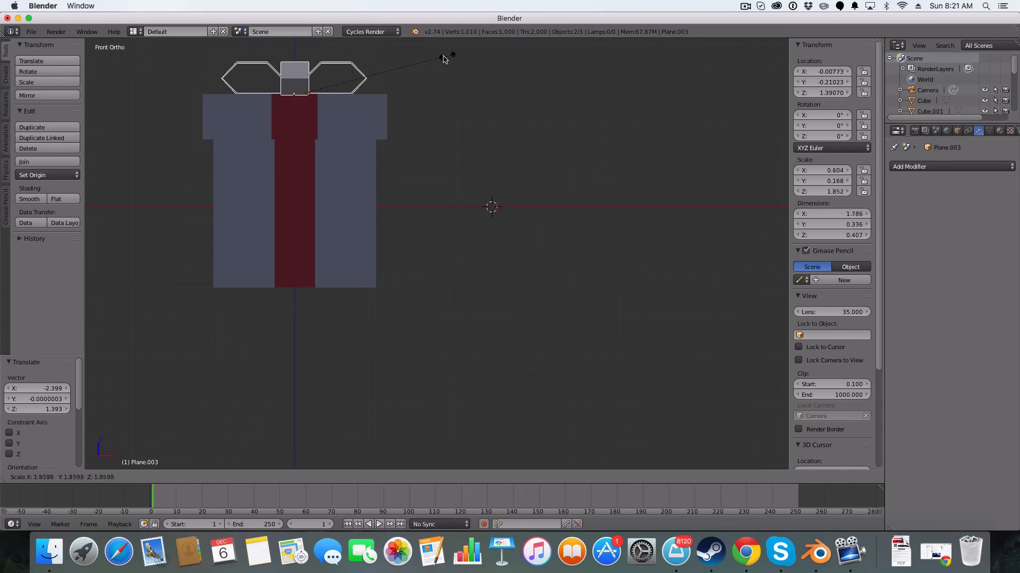
pyautogui.press('Tab')
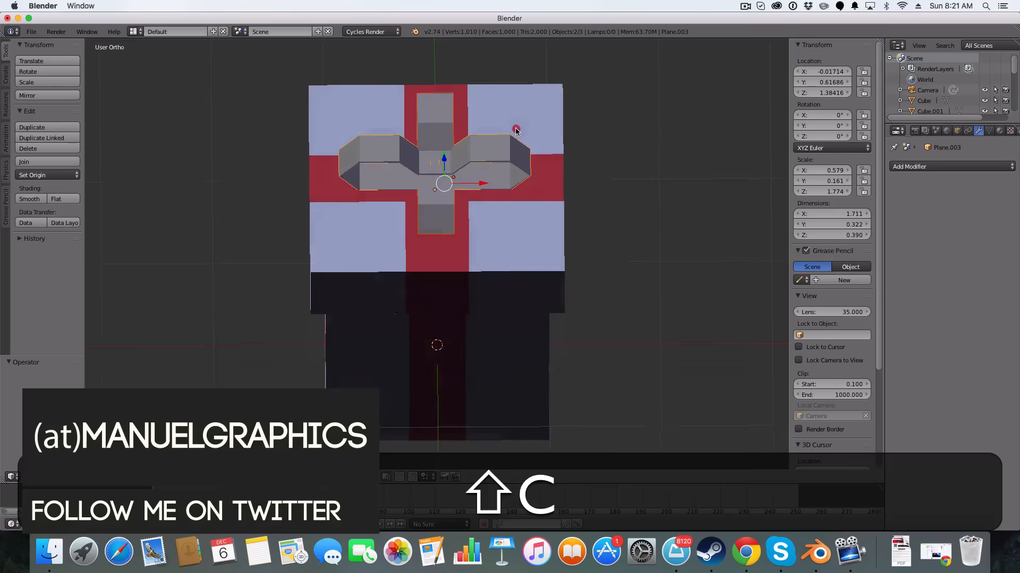
# Add an icosphere at the scene centre, apply a Decimate modifier, and shrink it.
pyautogui.press('shift+a')
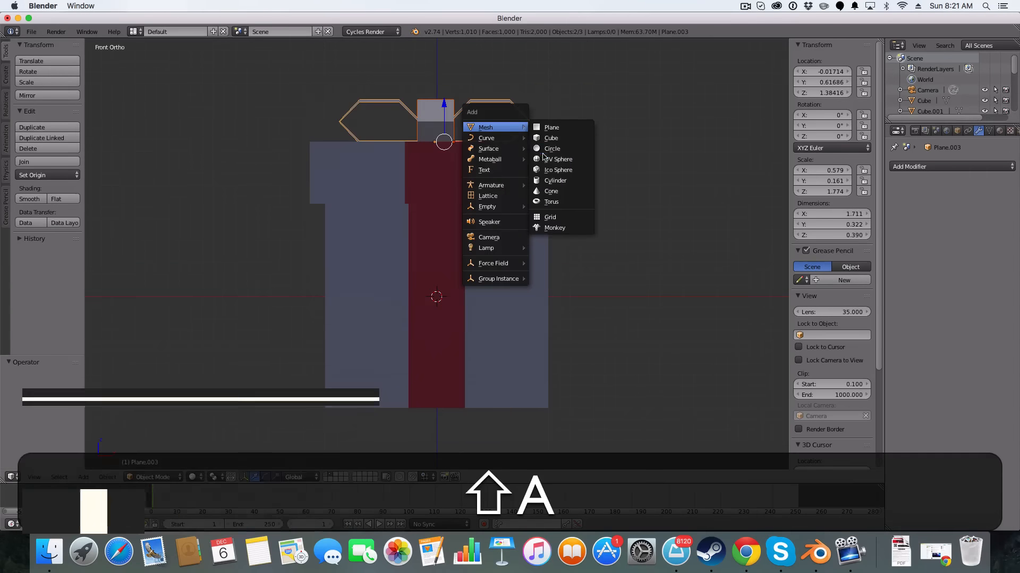
pyautogui.click(558, 170)
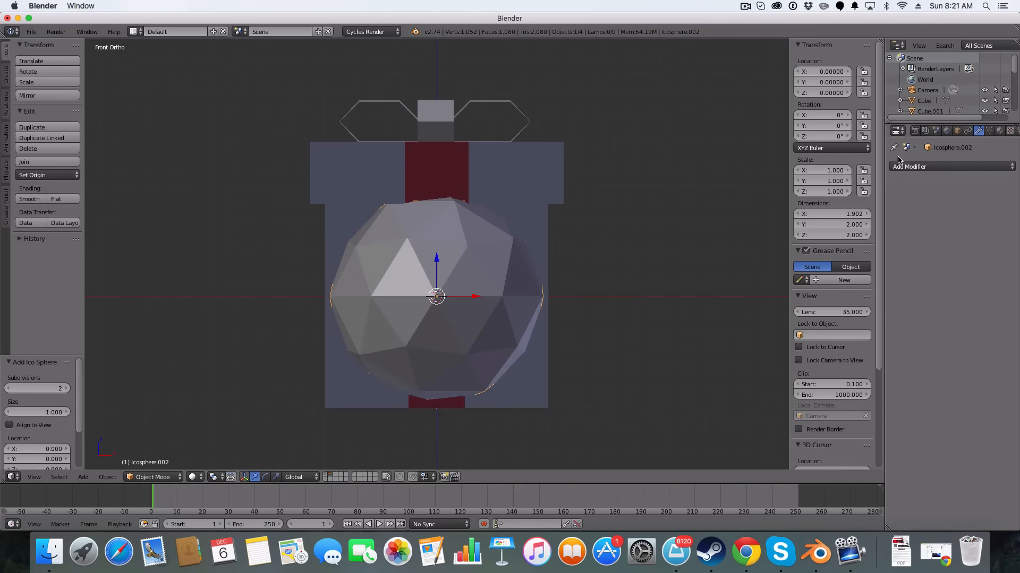
pyautogui.click(909, 167)
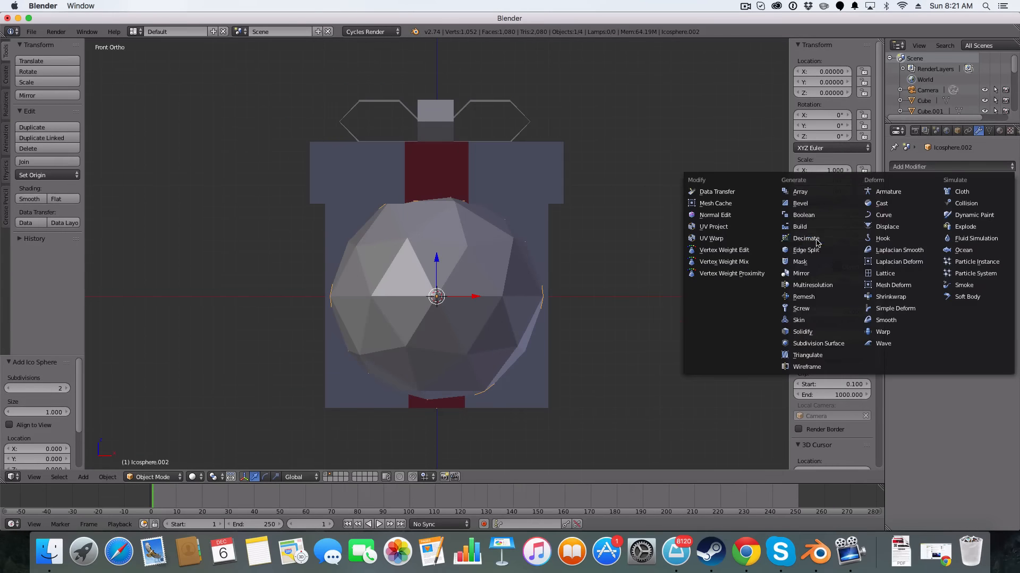
pyautogui.click(805, 238)
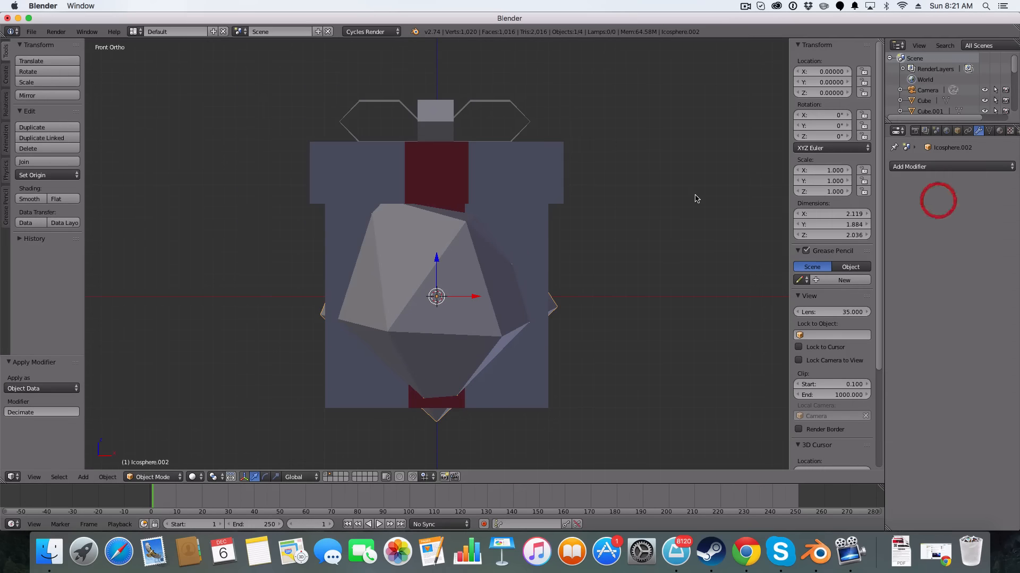
pyautogui.moveTo(436, 298); pyautogui.dragTo(437, 176)
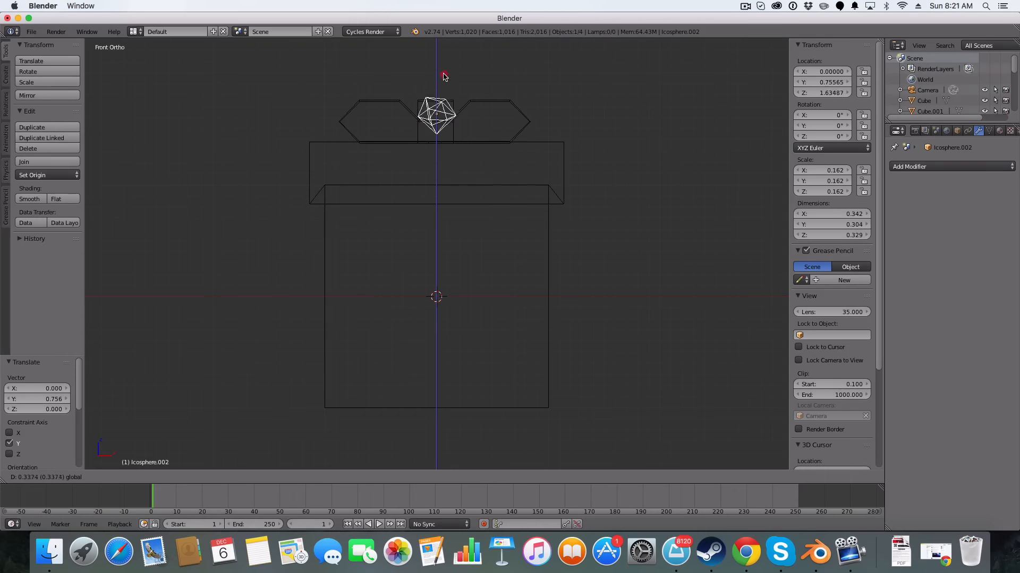
# Flatten the icosphere along Z and nudge it up onto the bow's centre.
pyautogui.press('z')
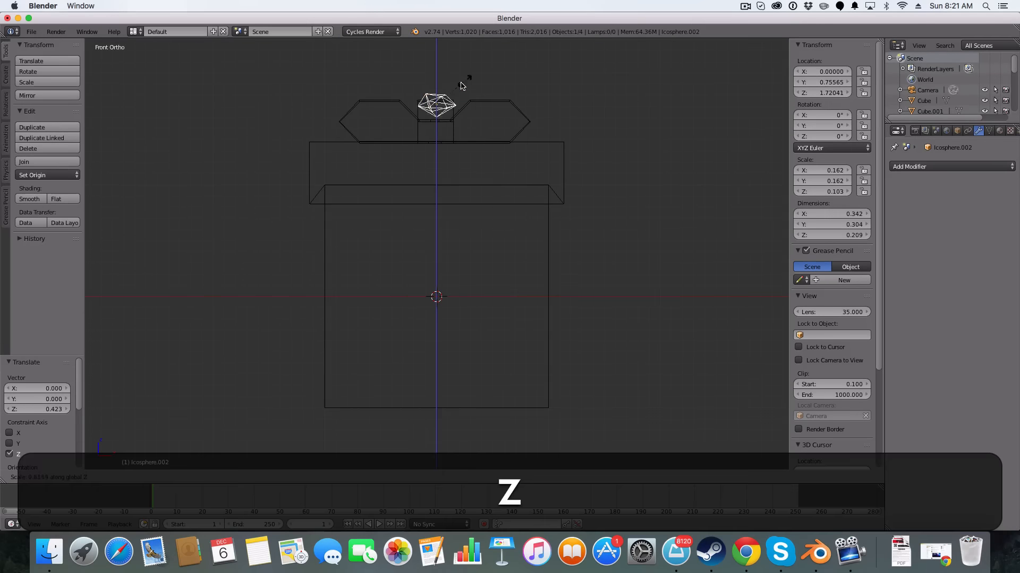